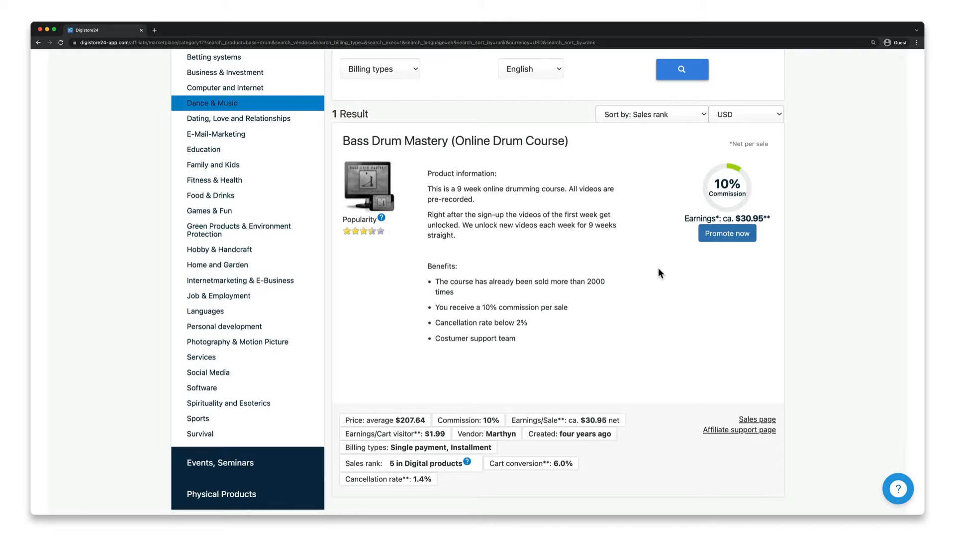
mouse_move(711, 261)
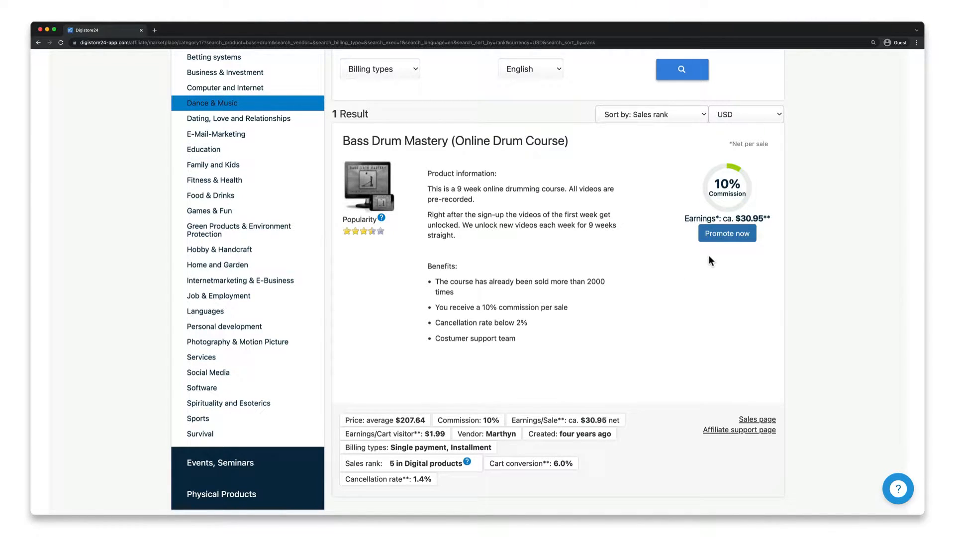
Step: Sign up to promote Bass Drum Mastery and get its promolink
left_click(727, 233)
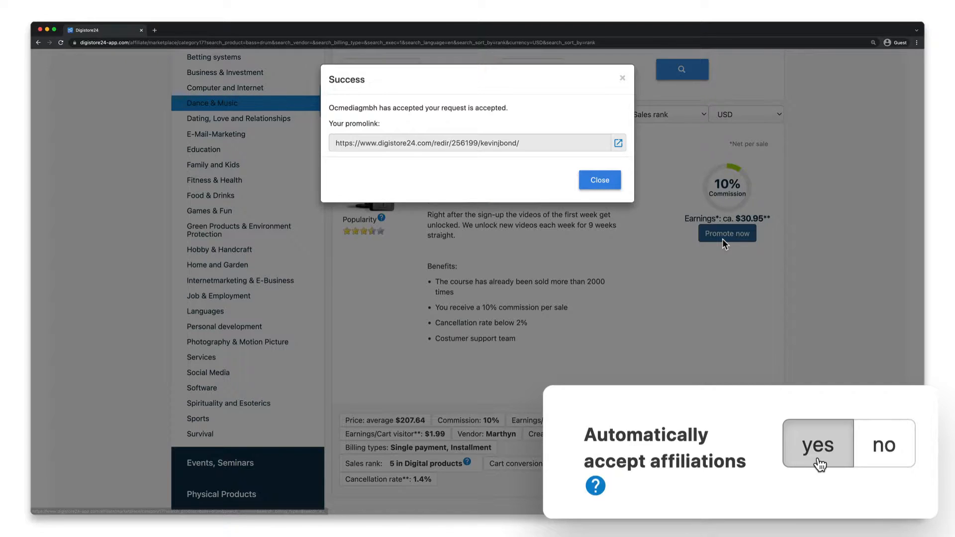
left_click(885, 444)
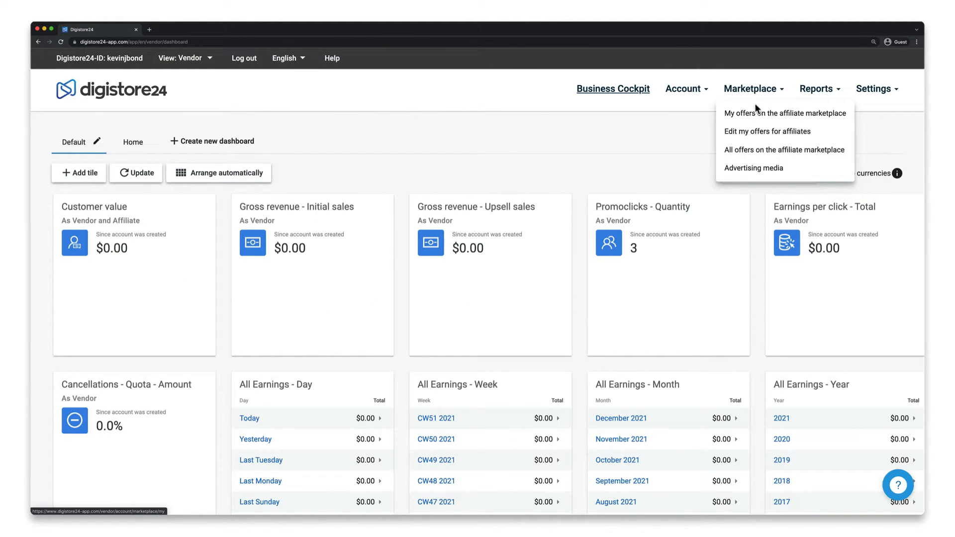
Step: Open Edit my offers for affiliates and create a blank marketplace entry
left_click(767, 131)
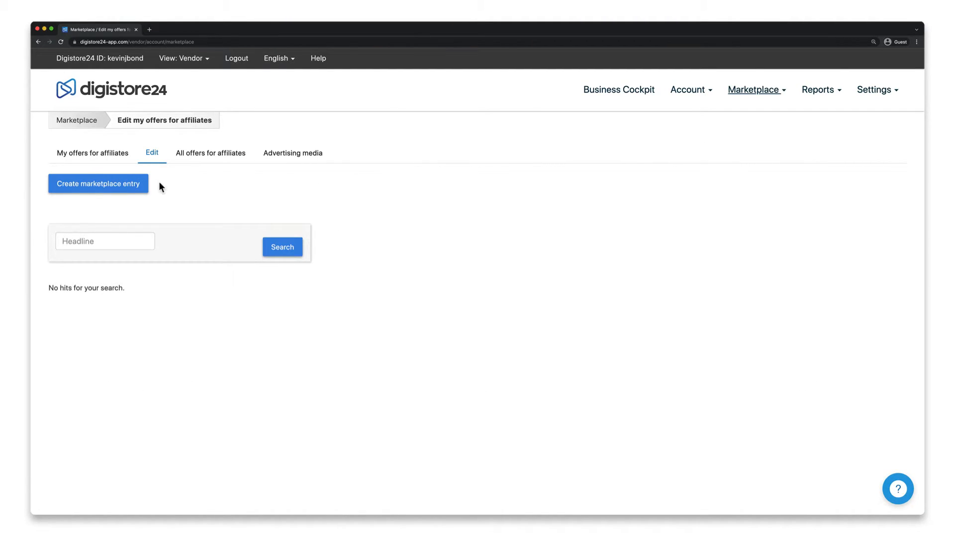
left_click(98, 184)
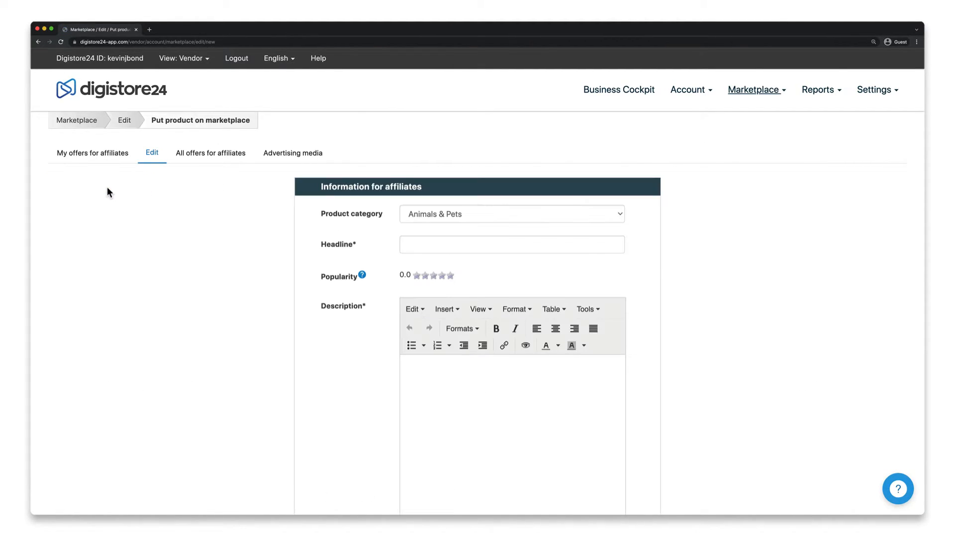
Step: Set category to Photography & Motion Picture, add a headline and a description listing benefits
left_click(511, 214)
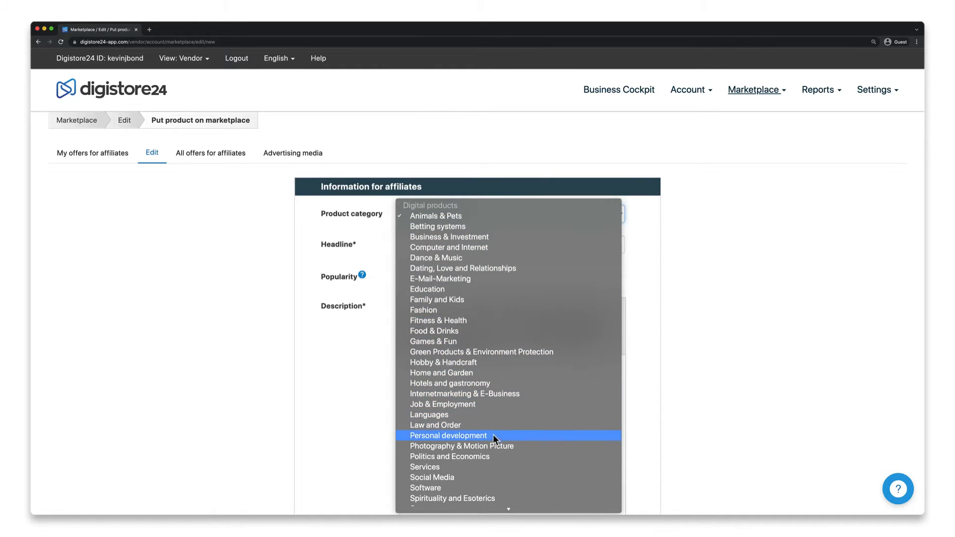
left_click(461, 446)
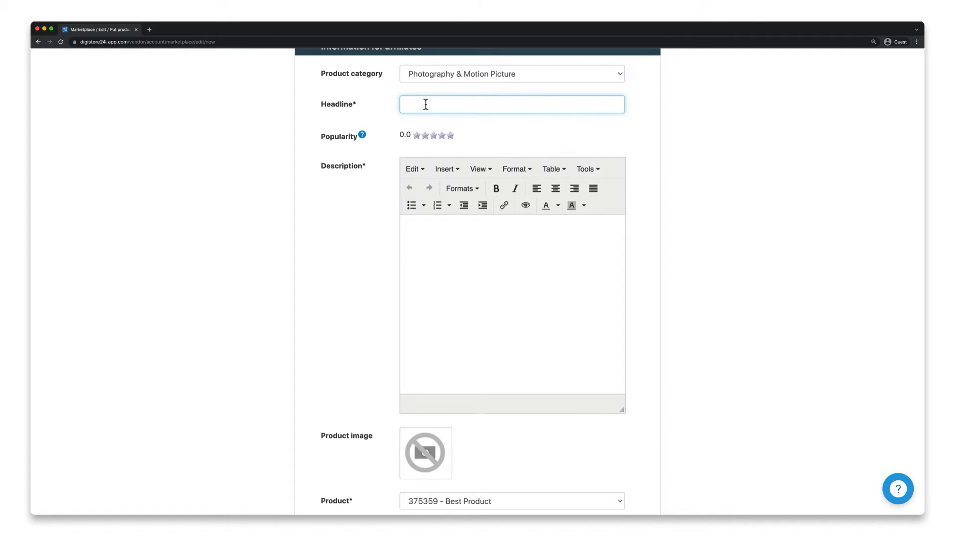
type("Short, precise description of my product.")
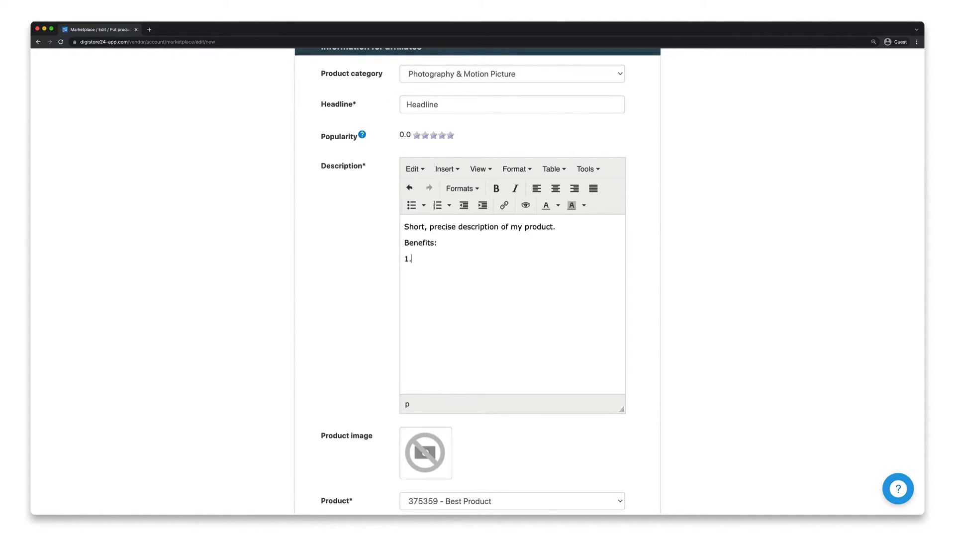
type("Advantage 1")
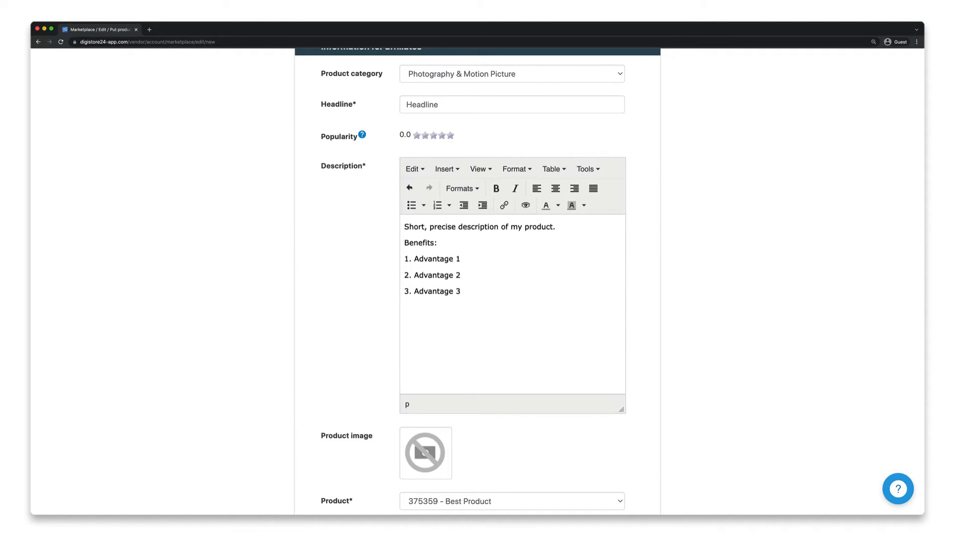
Step: Attach the existing blue box image as the entry's product image
scroll("down", 3)
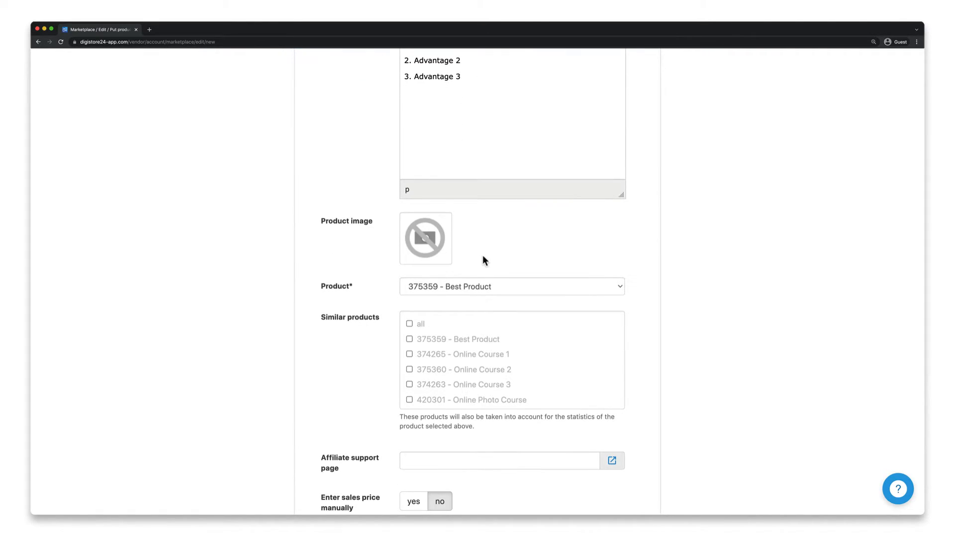
left_click(426, 239)
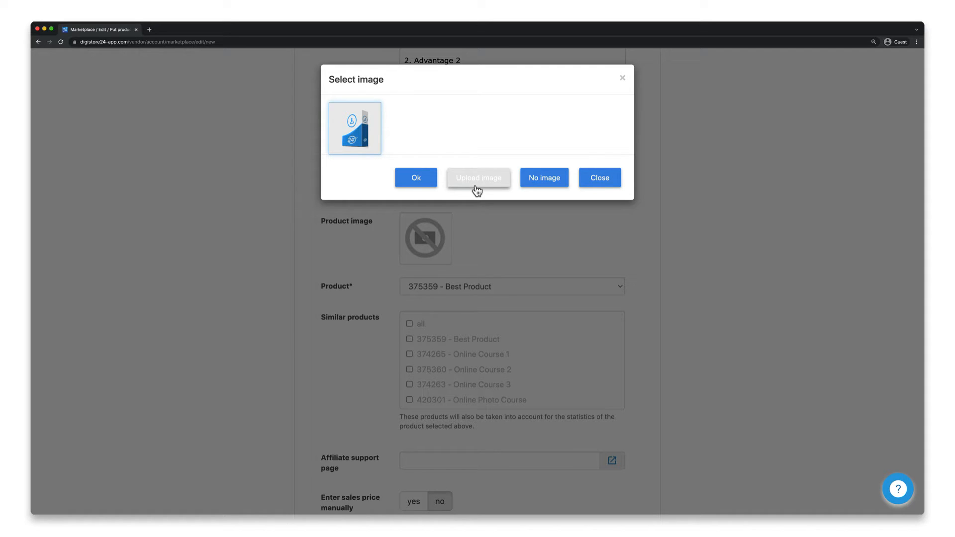
left_click(415, 172)
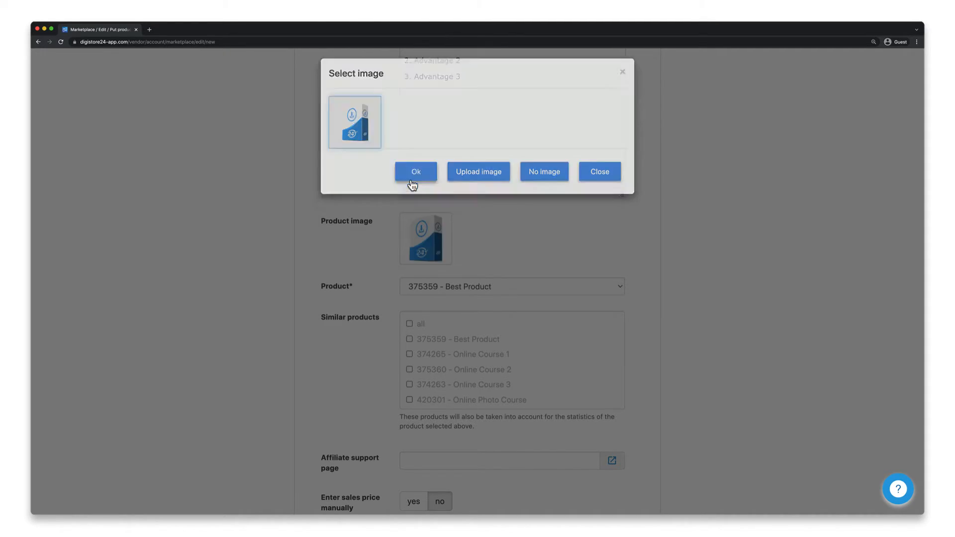
left_click(416, 172)
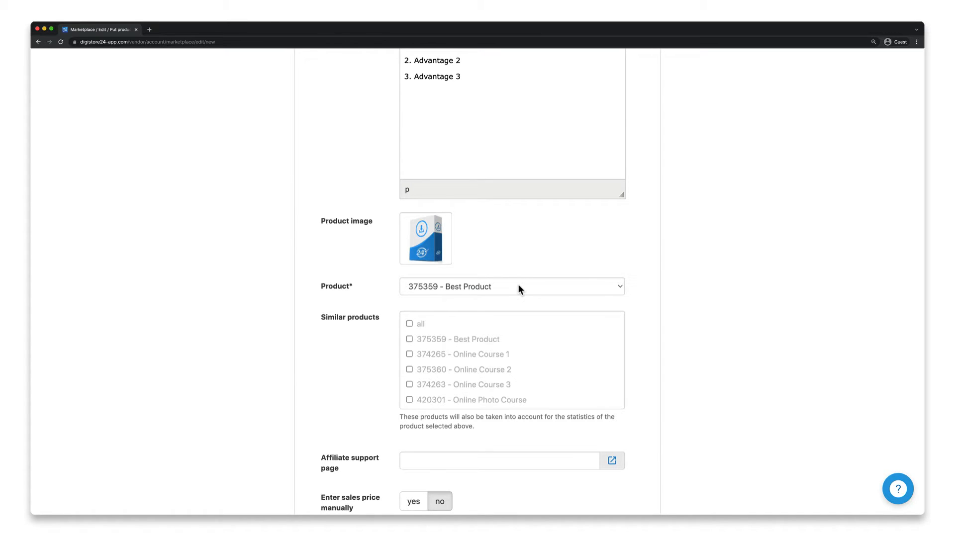
Step: Choose '420301 - Online Photo Course' as product and tick '374265 - Online Course 1' as similar
left_click(512, 287)
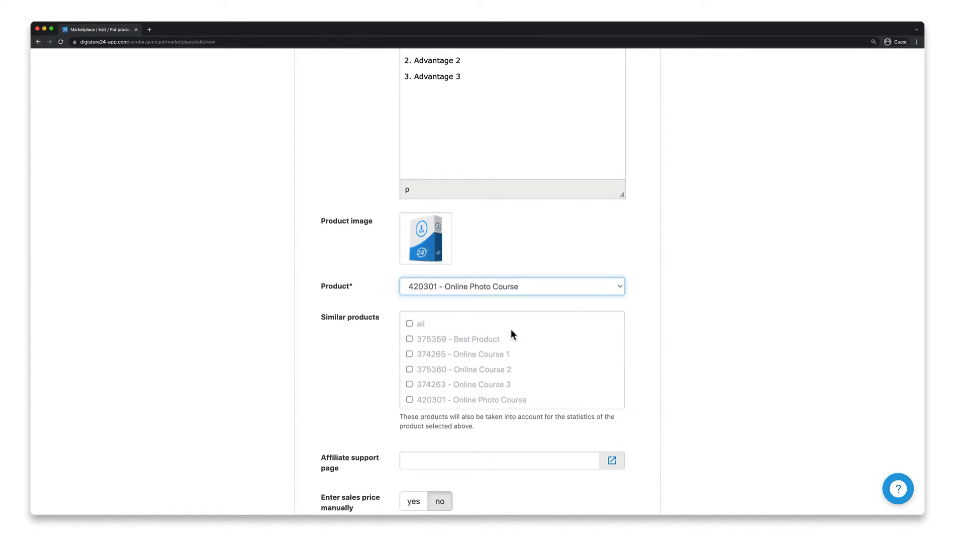
scroll("down", 3)
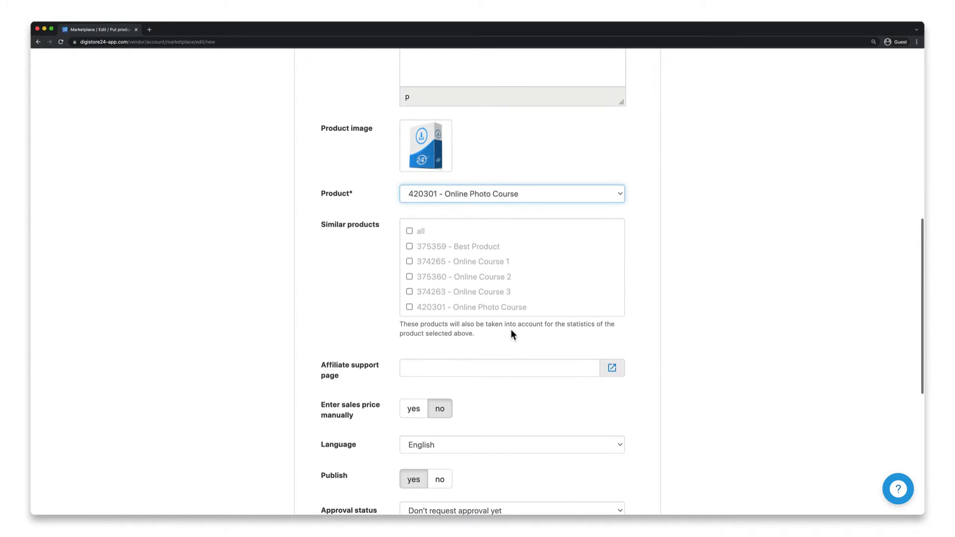
mouse_move(481, 321)
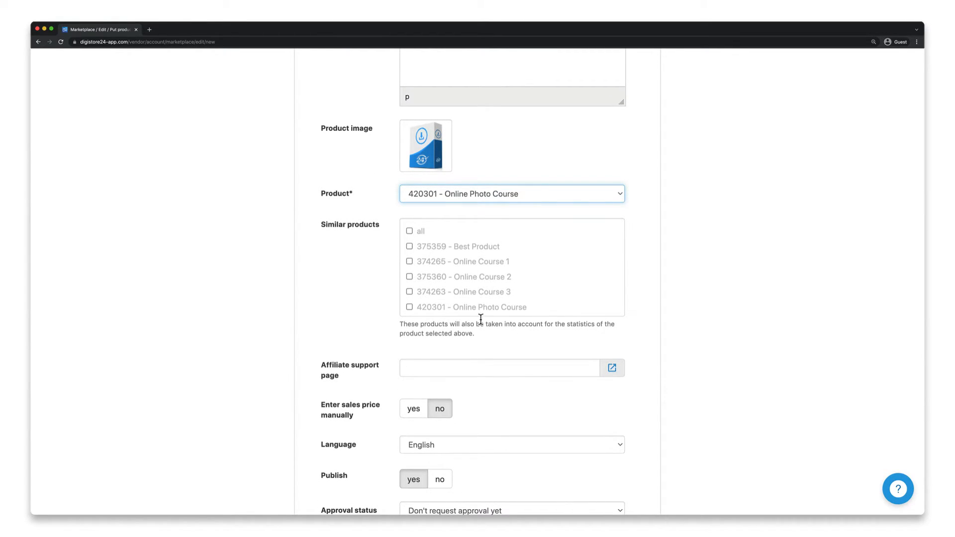
left_click(409, 262)
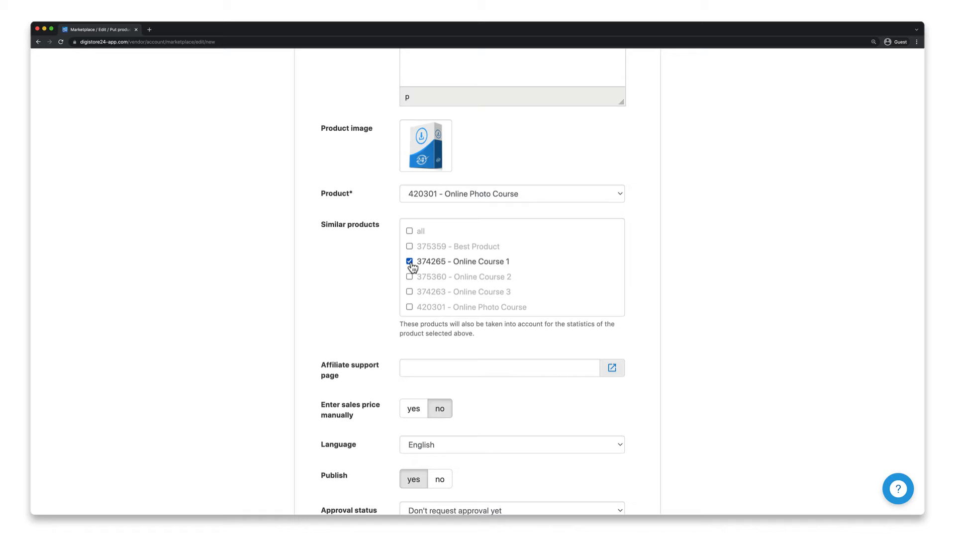
type("LINK")
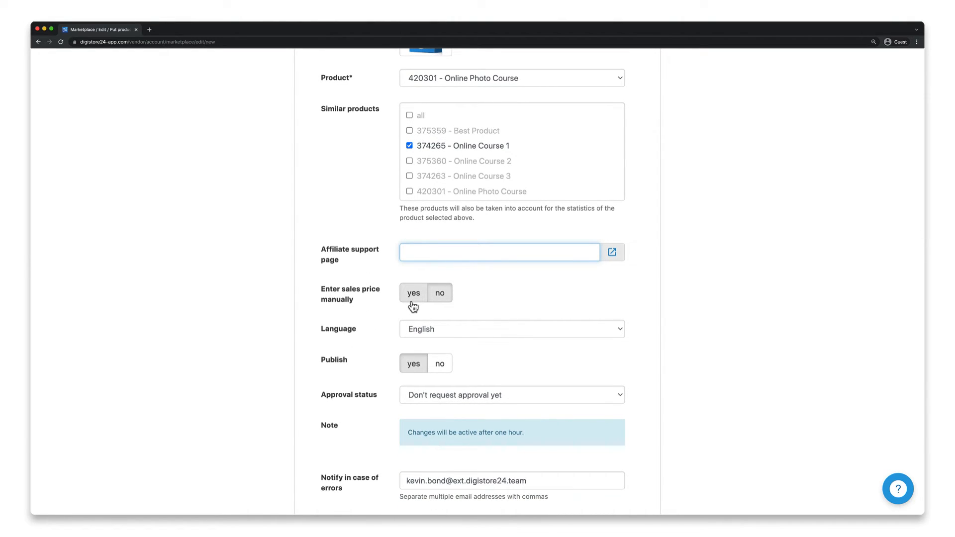
Step: Leave manual sales price off, set approval status to 'Request approval now', and save
left_click(413, 293)
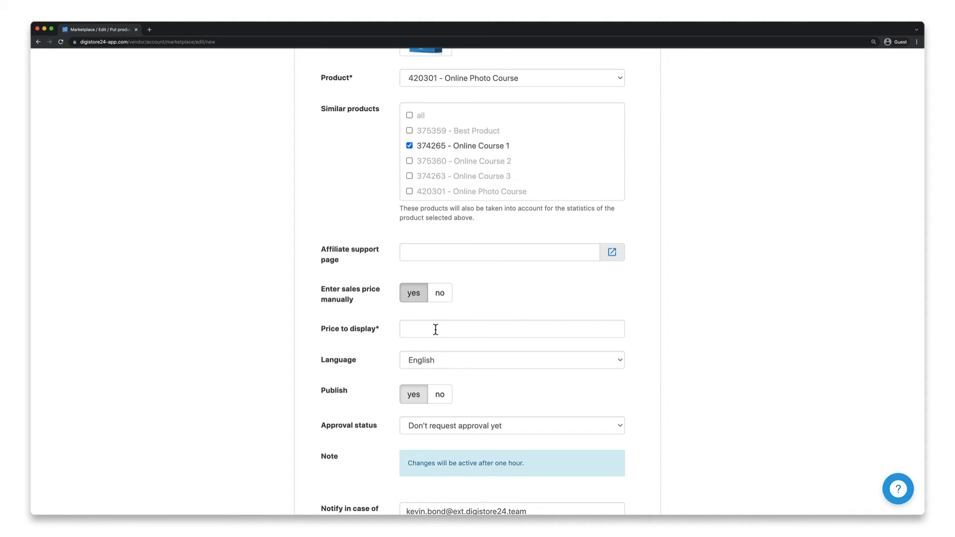
left_click(439, 292)
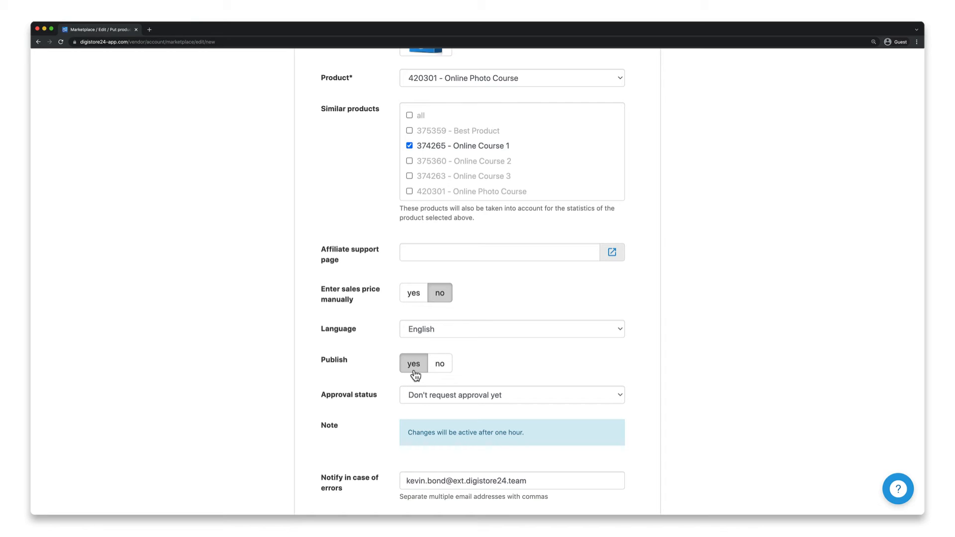
left_click(512, 395)
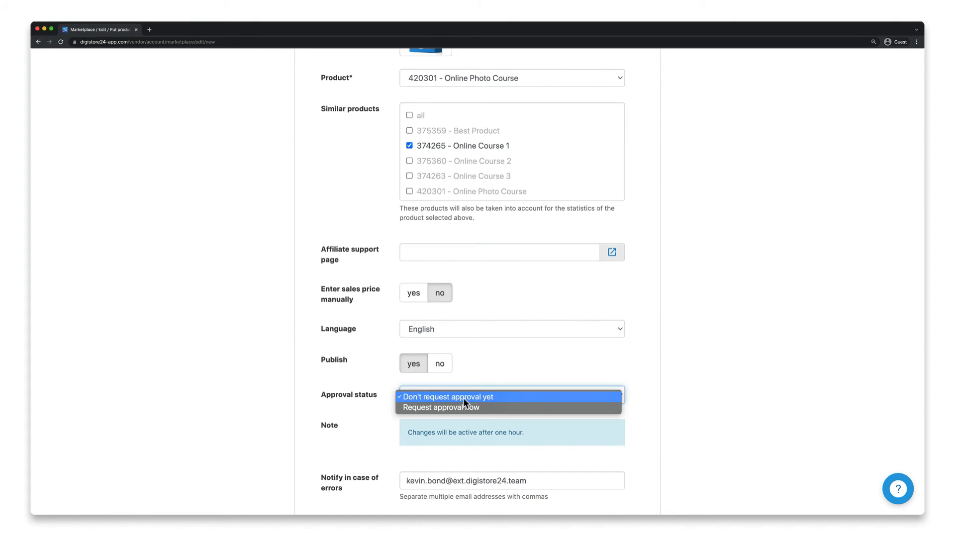
left_click(441, 408)
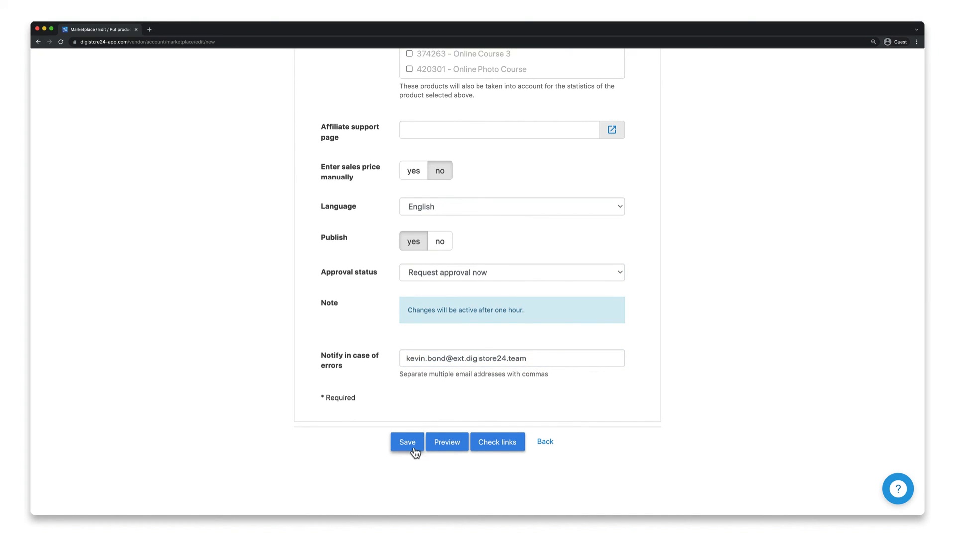
left_click(408, 442)
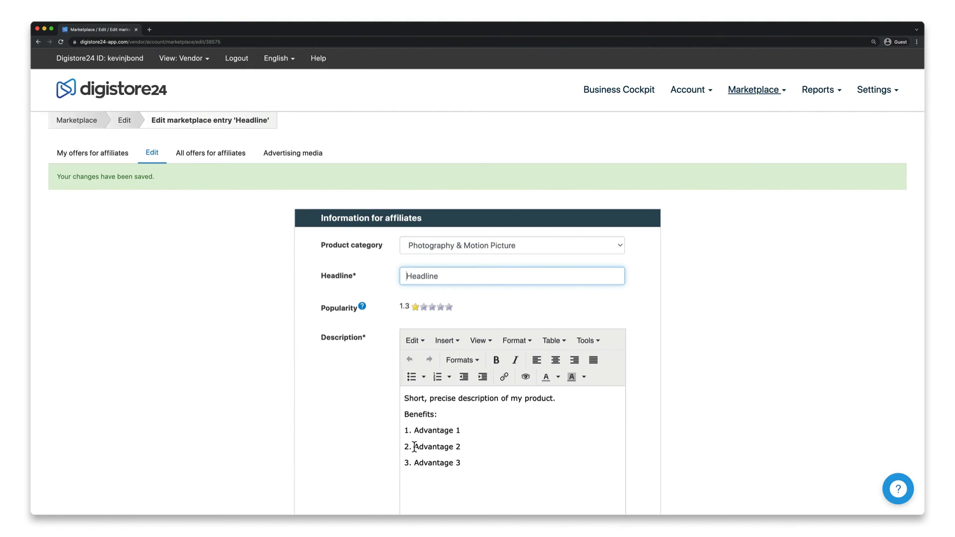